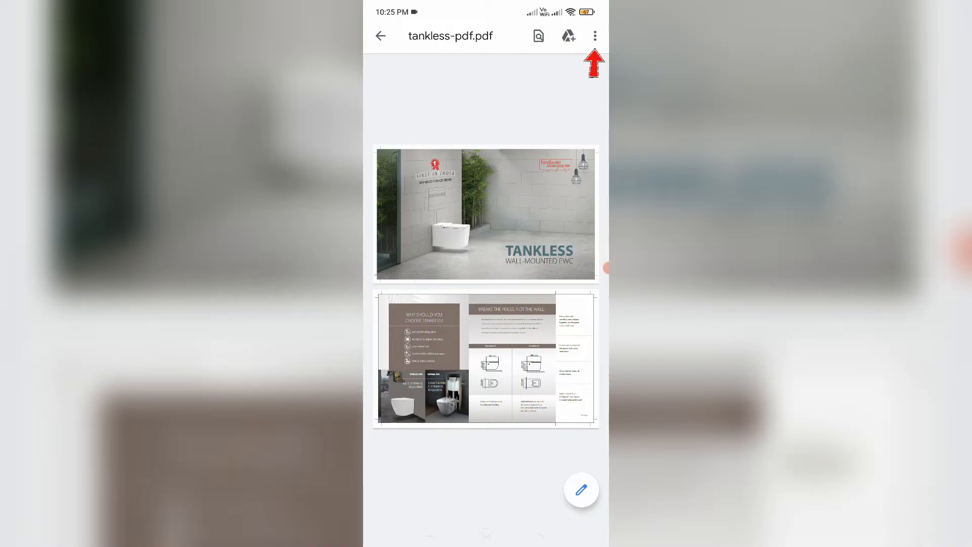
Step: Choose Send file from the Drive viewer's overflow menu for tankless-pdf.pdf
{"action": "left_click", "coordinate": [593, 35]}
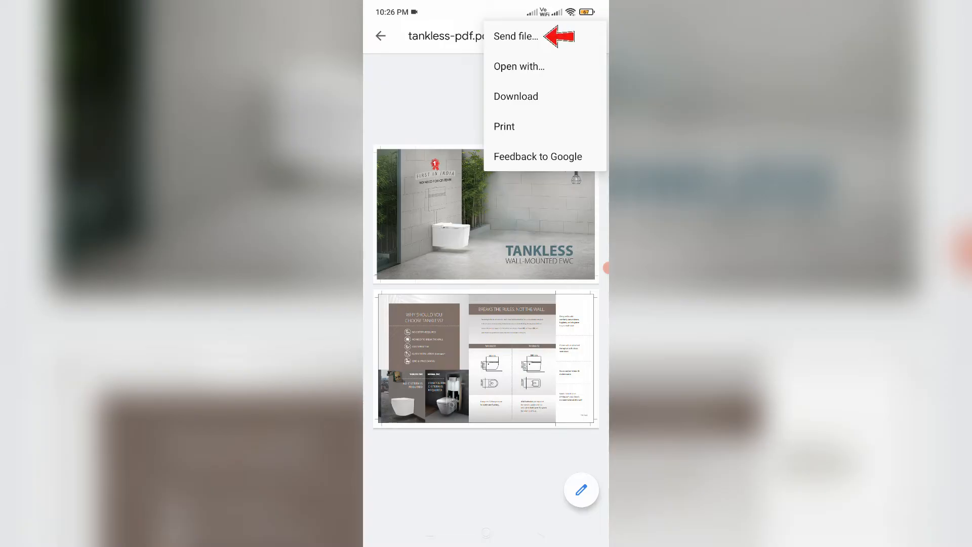
{"action": "left_click", "coordinate": [516, 36]}
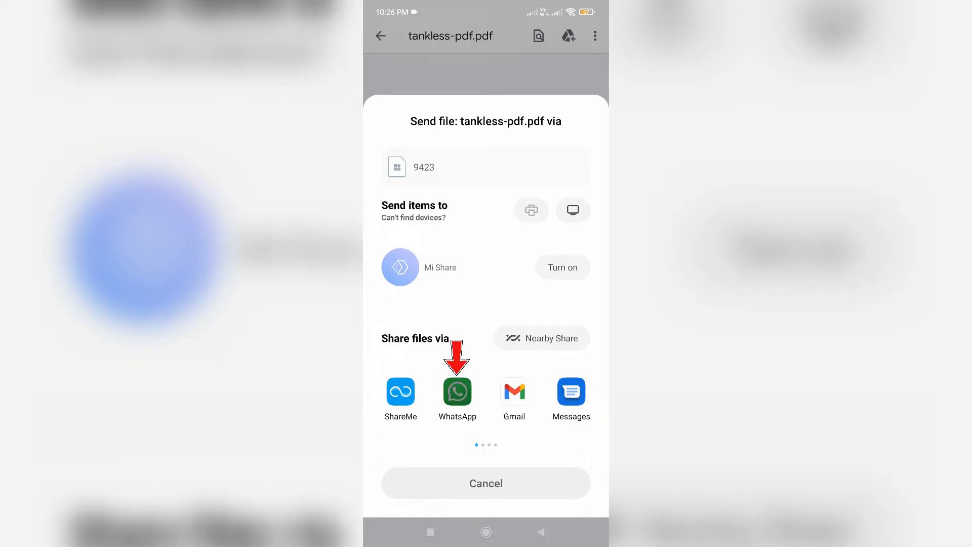
Step: Share tankless-pdf.pdf via WhatsApp, selecting one contact from the Send to list and sending
{"action": "left_click", "coordinate": [457, 392]}
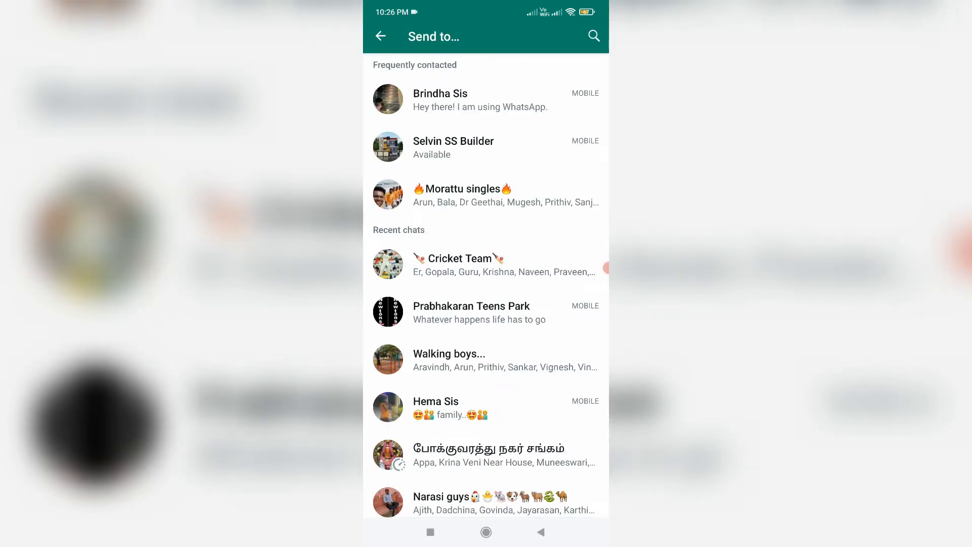
{"action": "scroll", "scroll_direction": "down", "scroll_amount": 3}
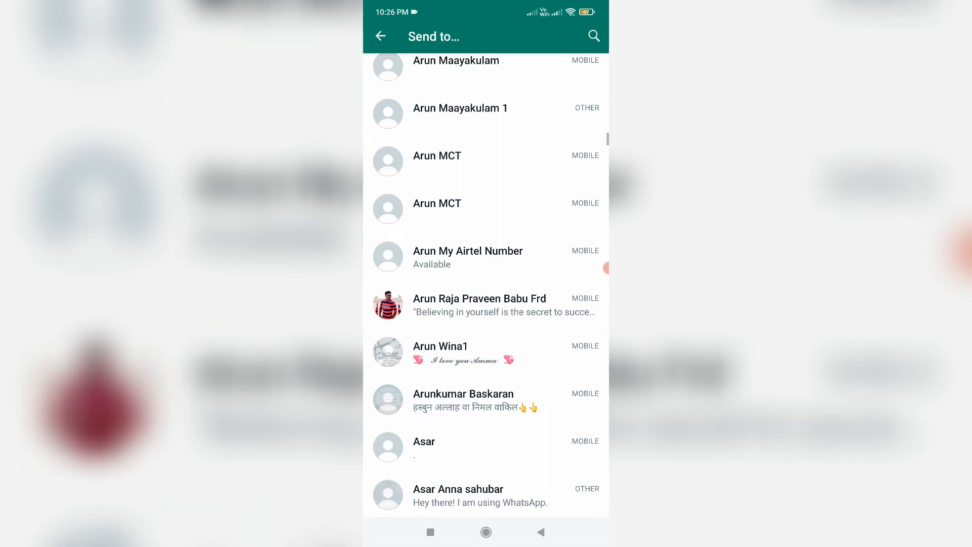
{"action": "left_click", "coordinate": [467, 250]}
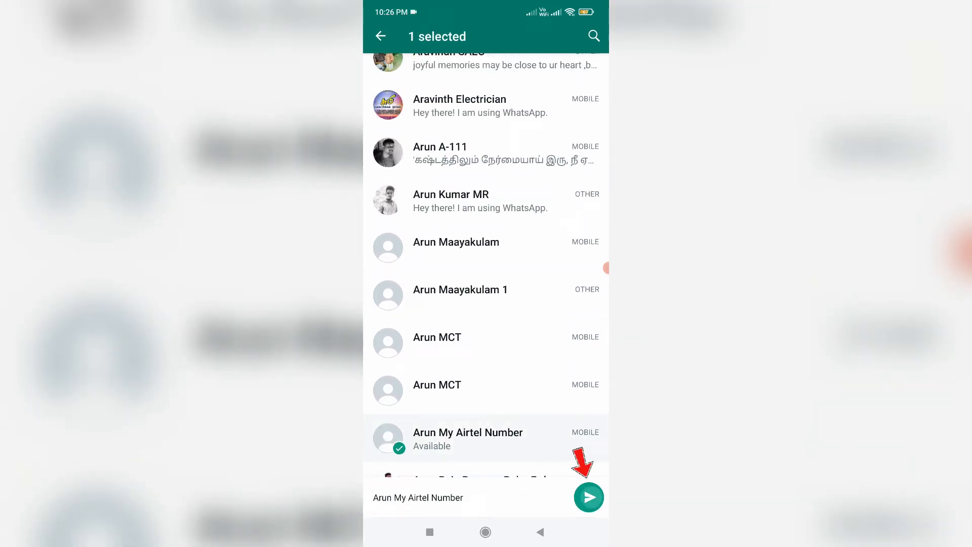
{"action": "left_click", "coordinate": [588, 496]}
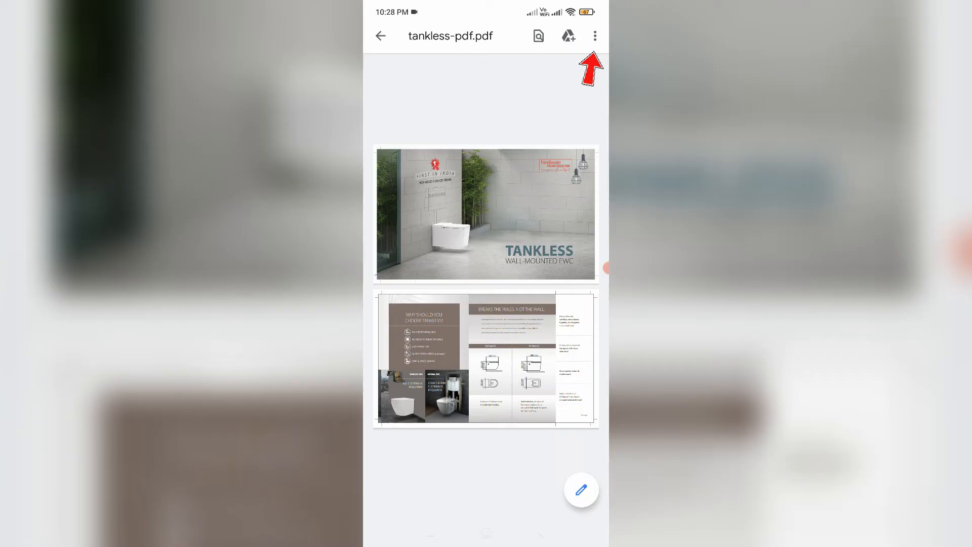
Step: Download tankless-pdf.pdf from the Drive viewer's overflow menu
{"action": "left_click", "coordinate": [593, 35]}
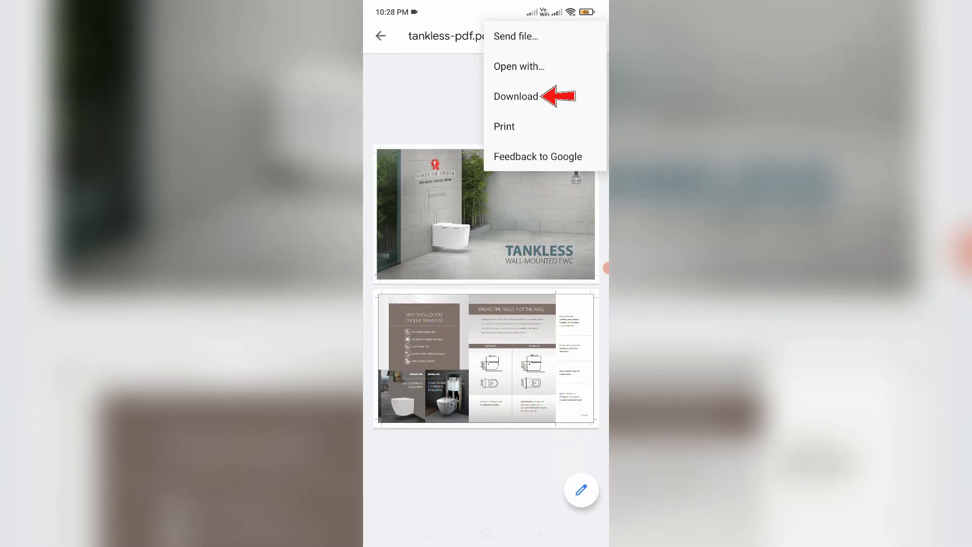
{"action": "left_click", "coordinate": [516, 96]}
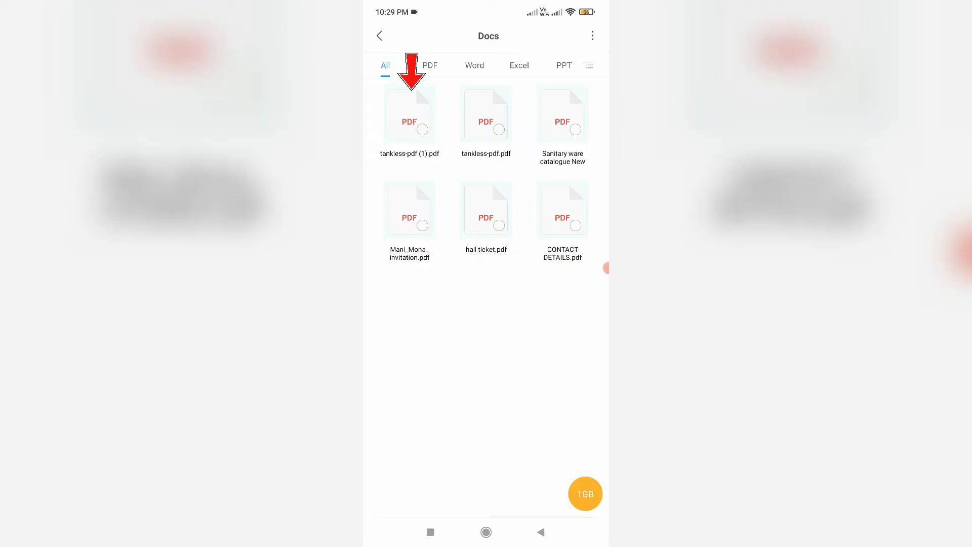
Step: Select tankless-pdf (1).pdf in Docs and open its Send options
{"action": "left_click", "coordinate": [422, 130]}
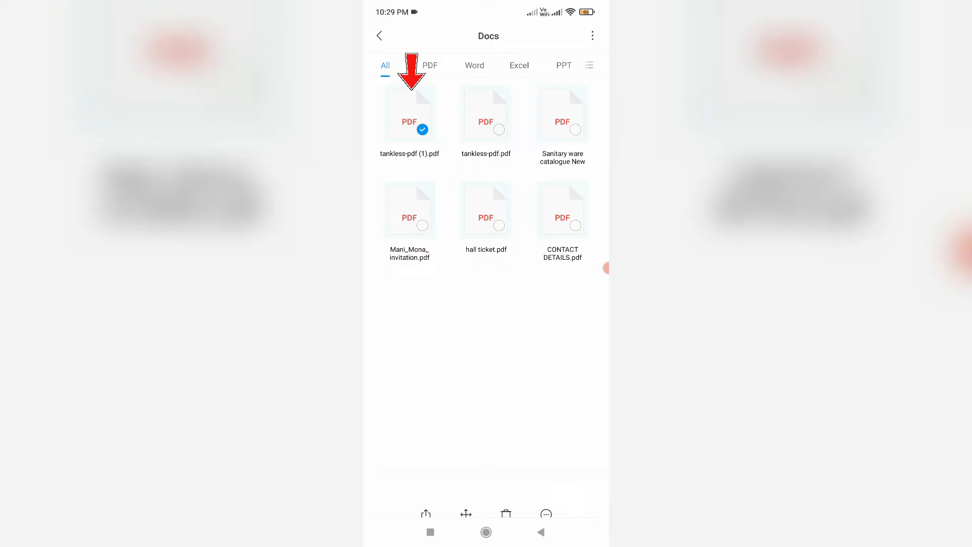
{"action": "left_click", "coordinate": [426, 514]}
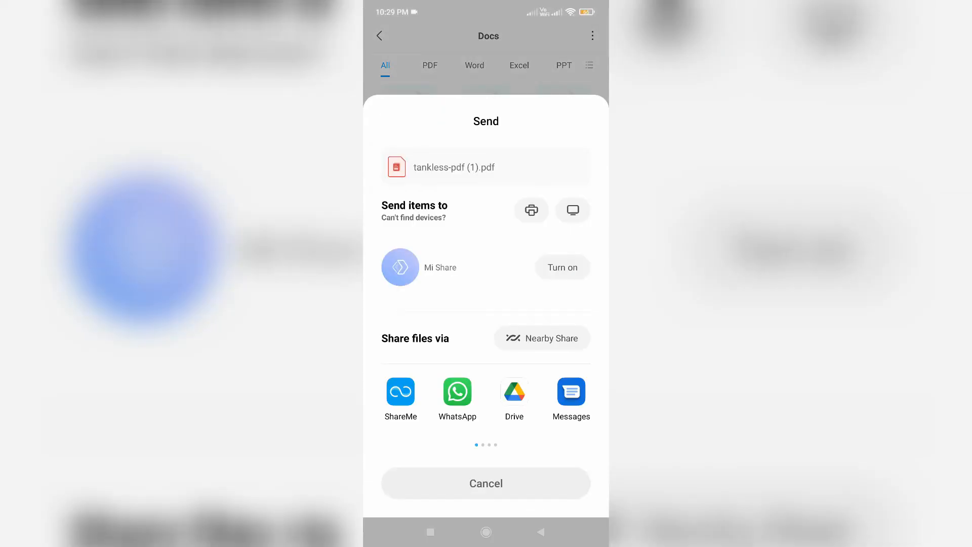
Step: Share tankless-pdf (1).pdf to WhatsApp, scrolling the Send to list to pick the contact
{"action": "left_click", "coordinate": [457, 392]}
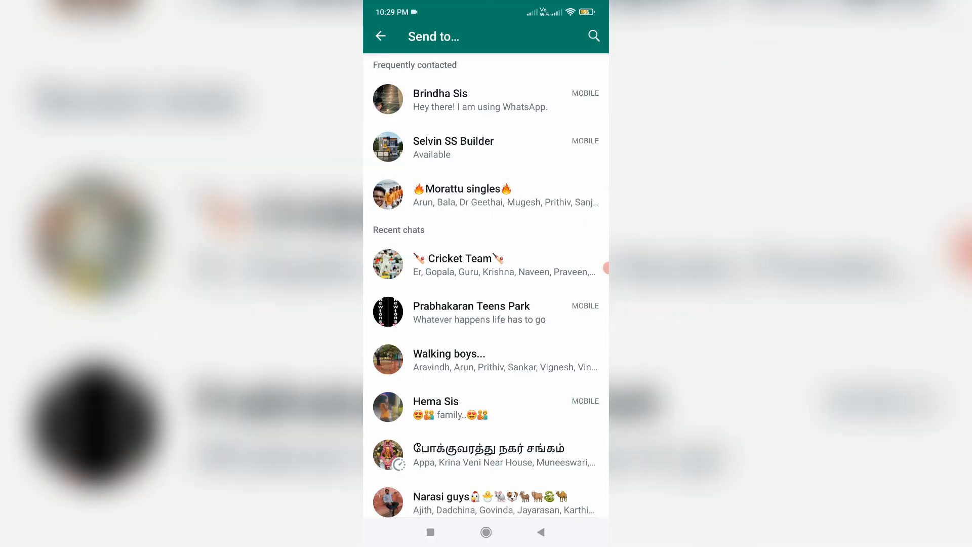
{"action": "scroll", "scroll_direction": "down", "scroll_amount": 3}
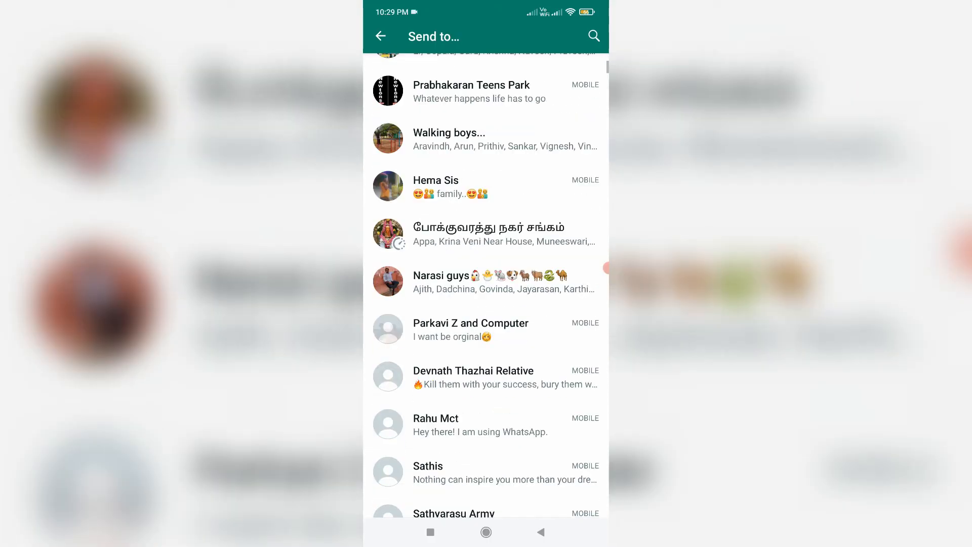
{"action": "scroll", "scroll_direction": "down", "scroll_amount": 3}
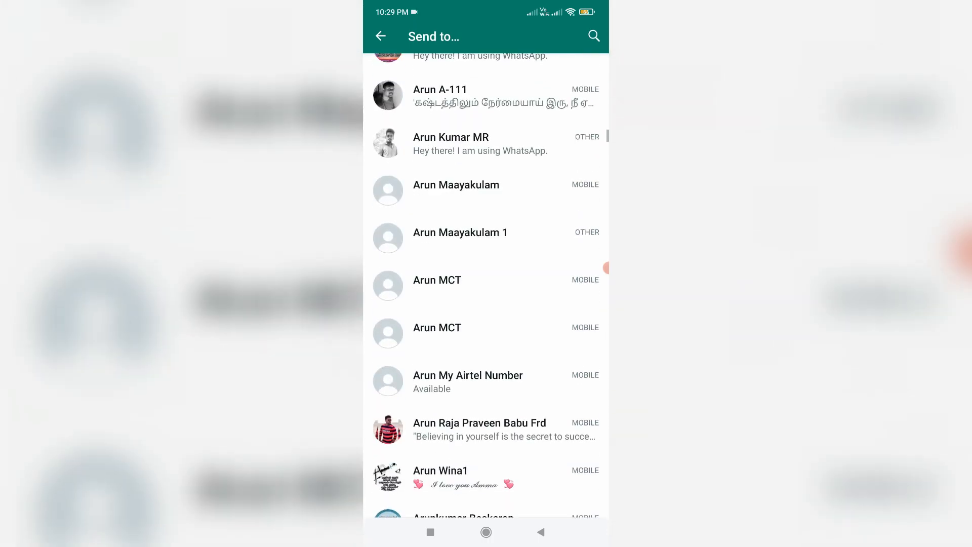
{"action": "left_click", "coordinate": [467, 380]}
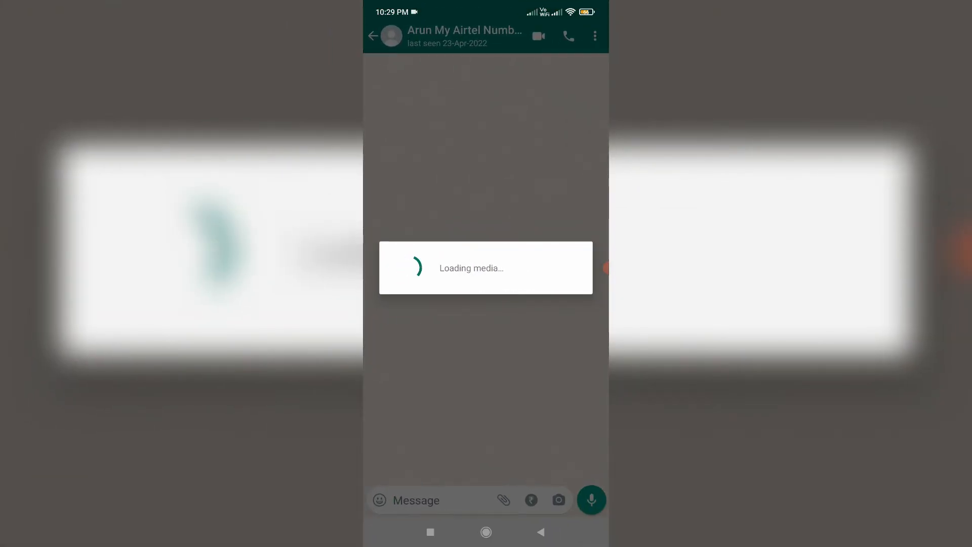